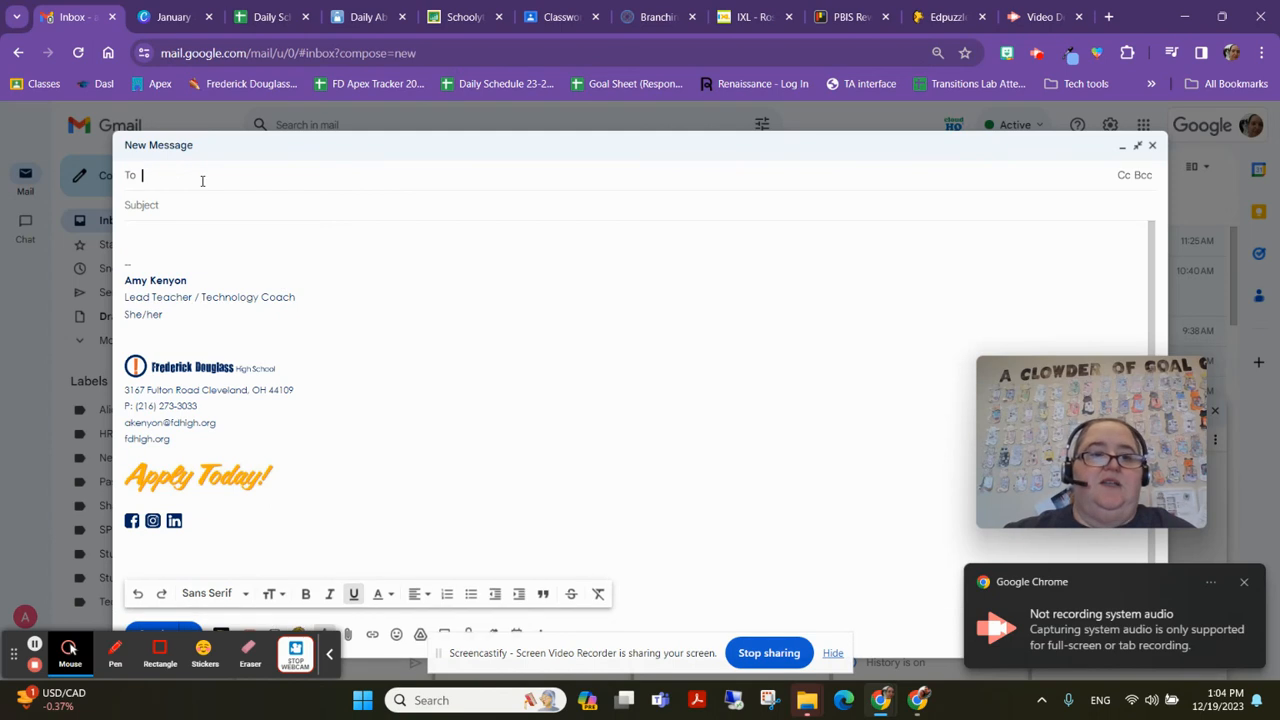
type("ak")
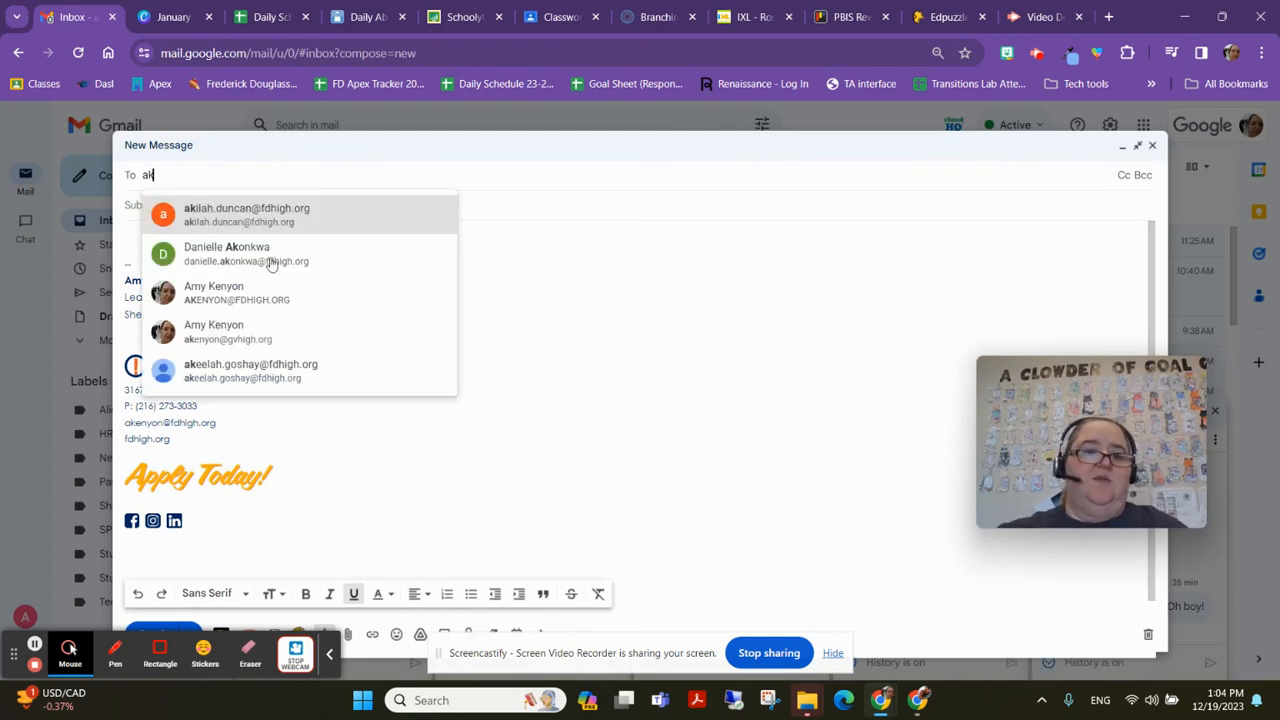
left_click(213, 292)
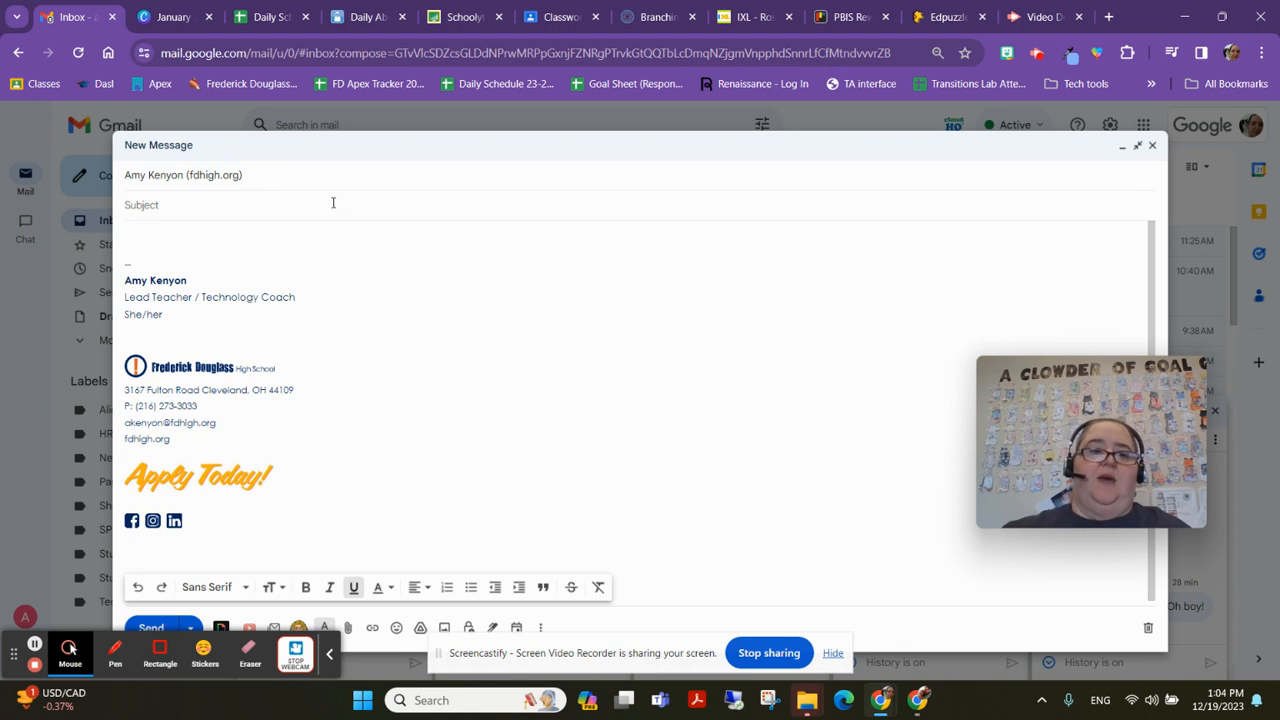
Enter 'TSS Lesson' as the message subject
type("TSS")
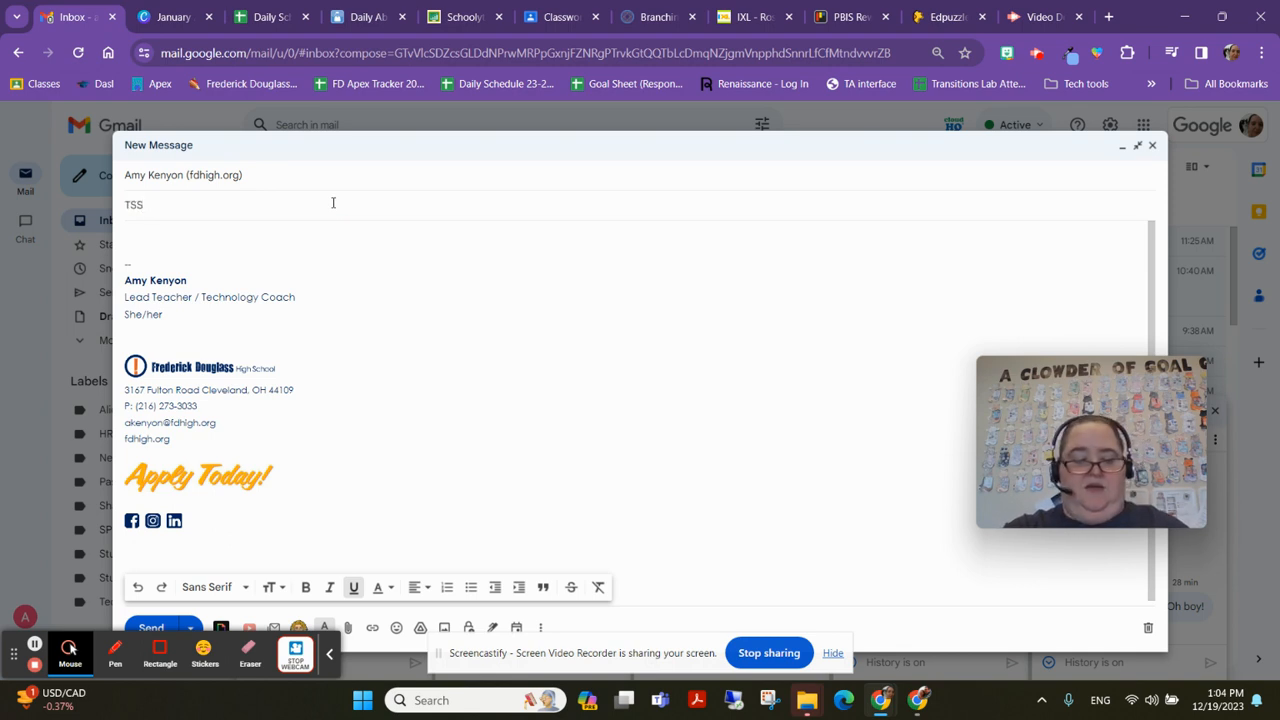
type("Lesson")
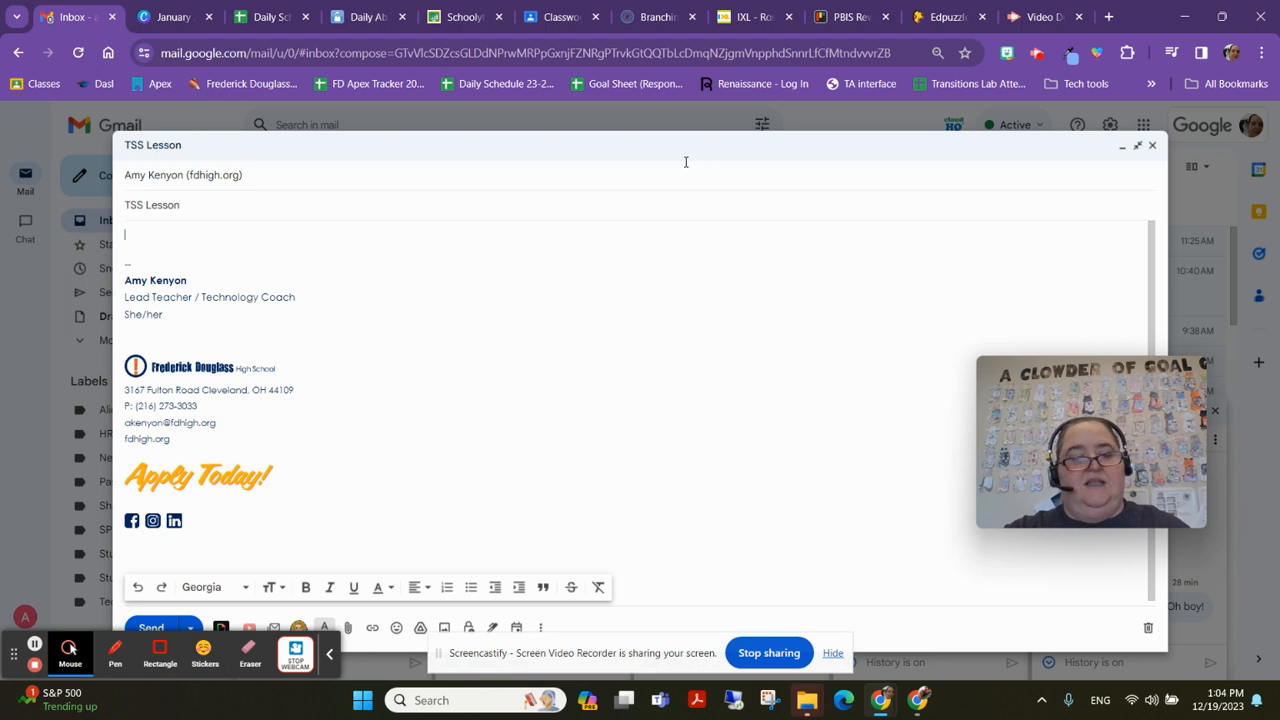
Write 'Hope you are well.' in the body above the signature
type("Hopw")
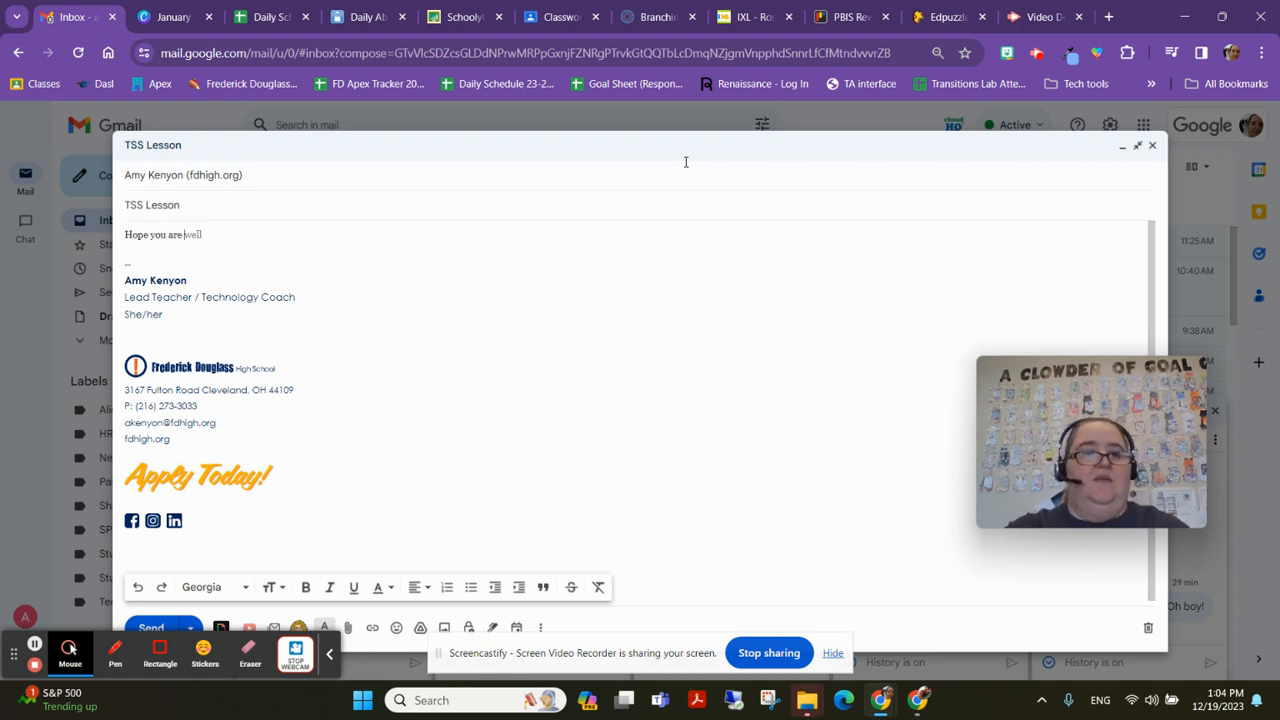
type(".")
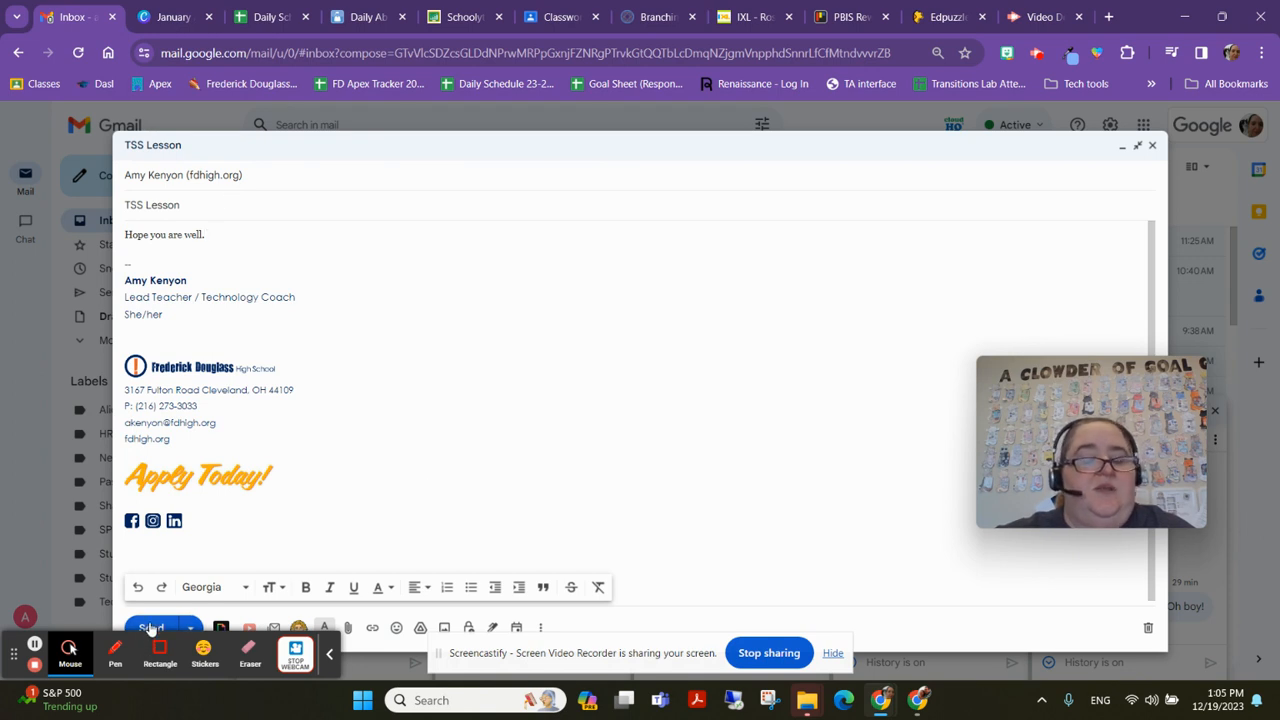
left_click(185, 205)
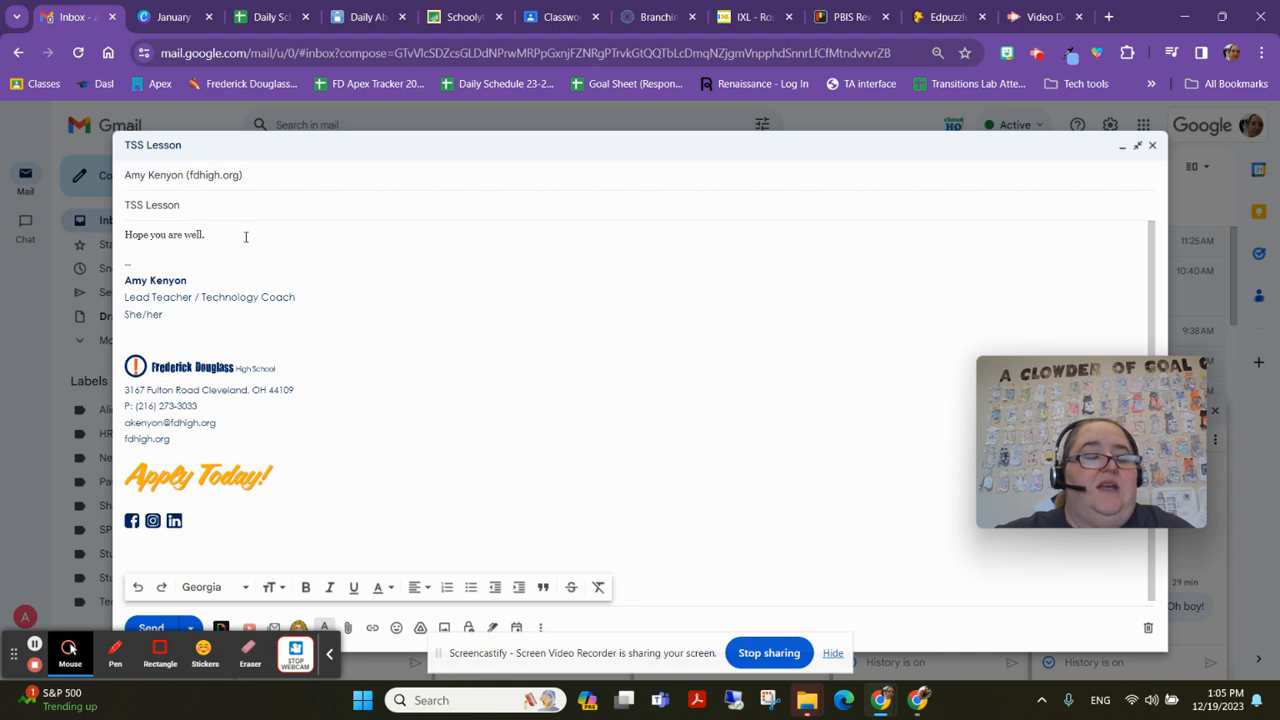
left_click_drag(125, 280, 270, 490)
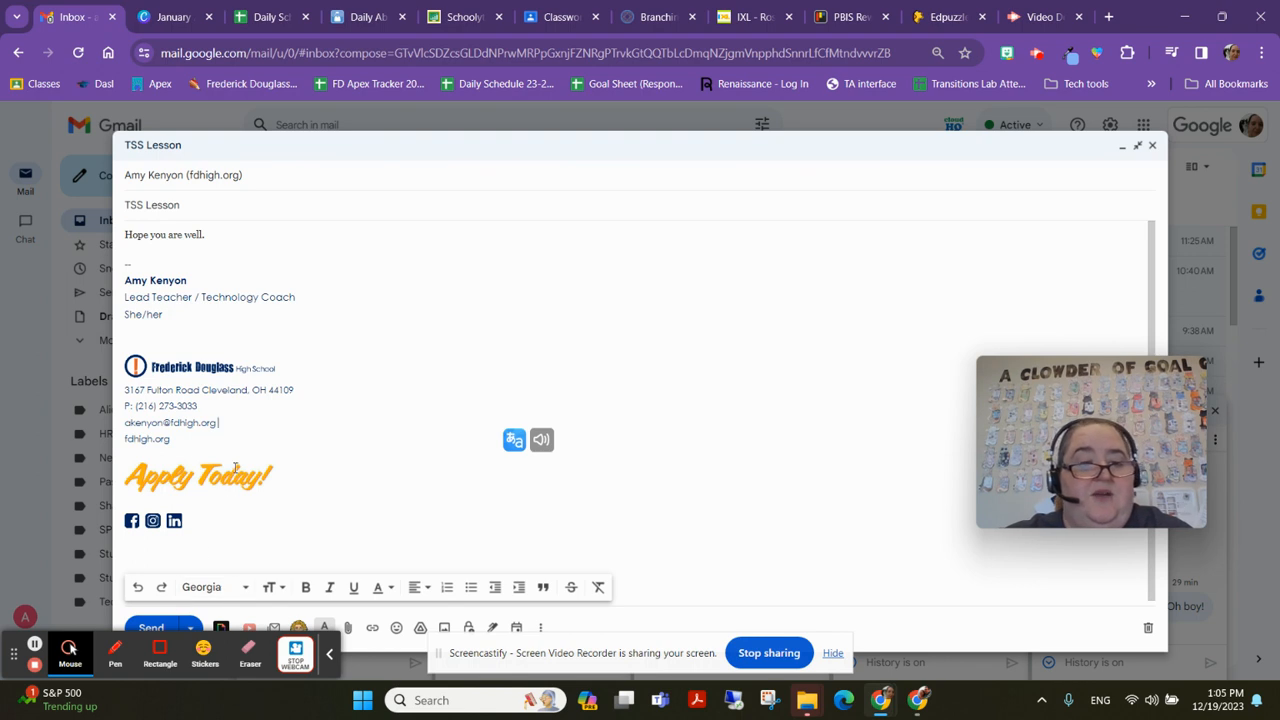
mouse_move(465, 382)
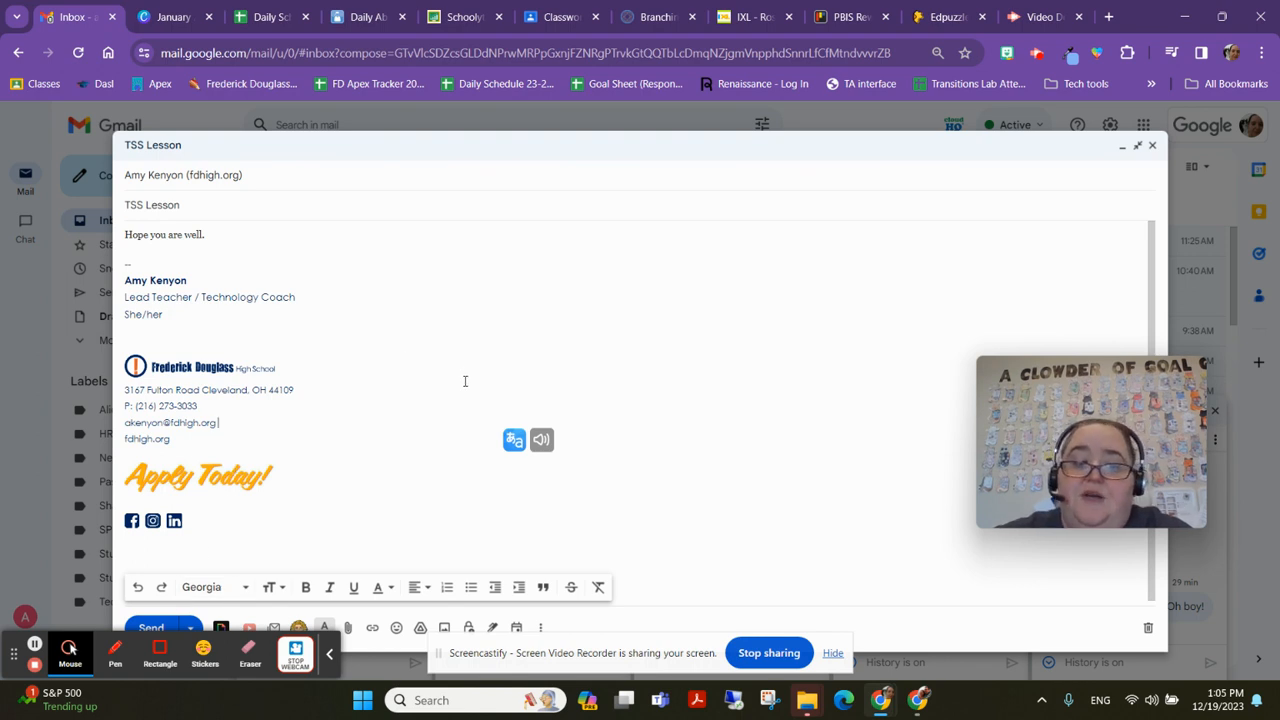